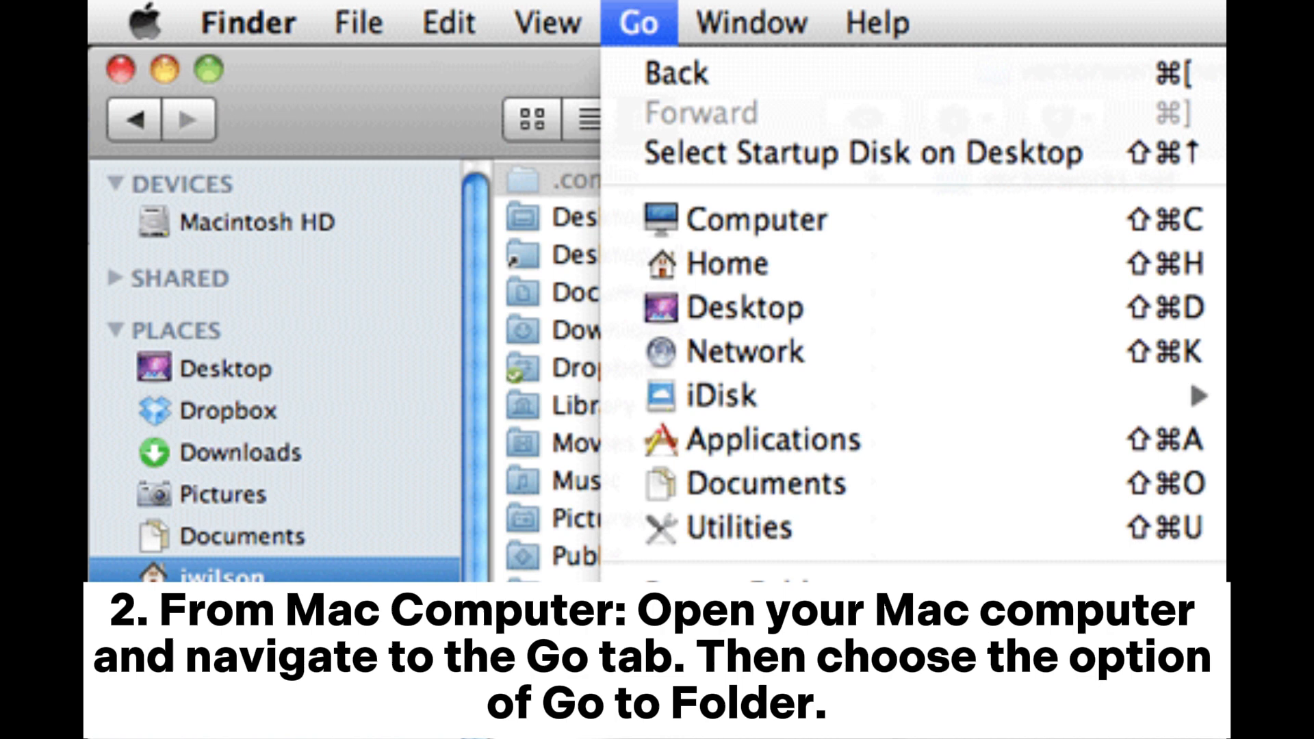
mouse_move(744, 661)
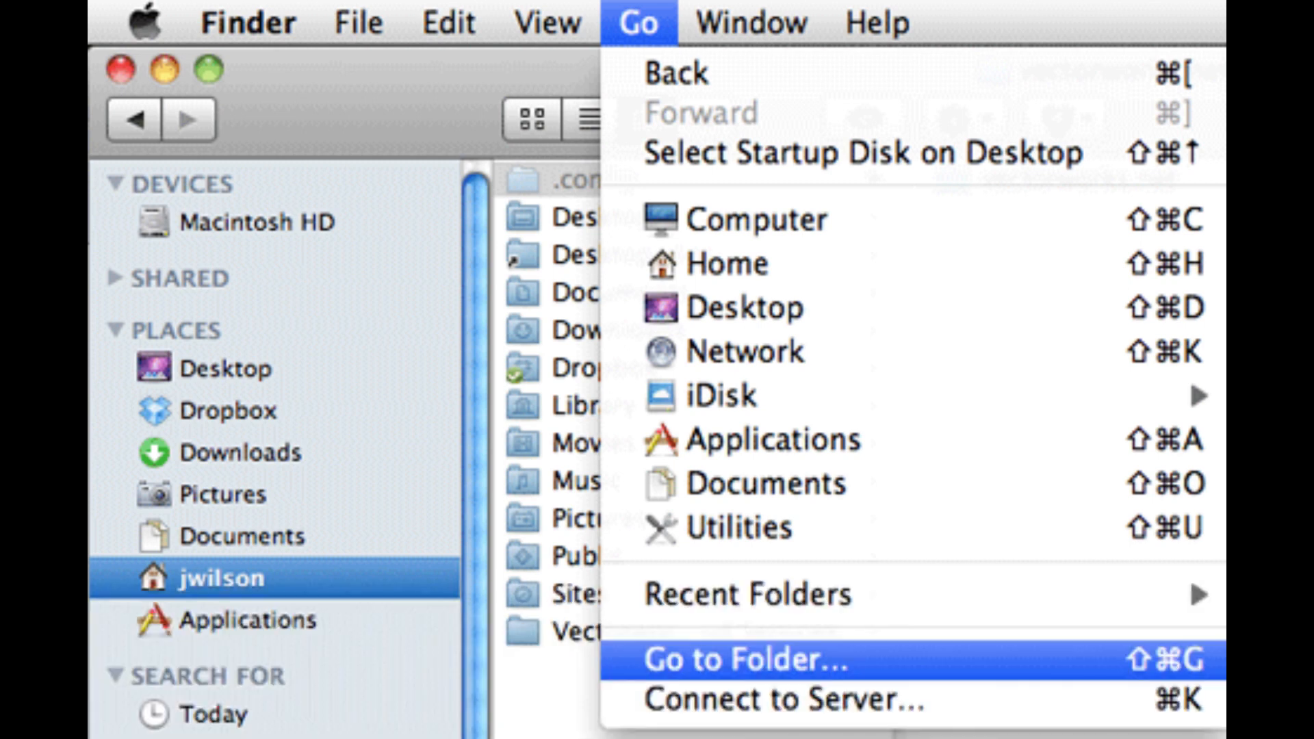